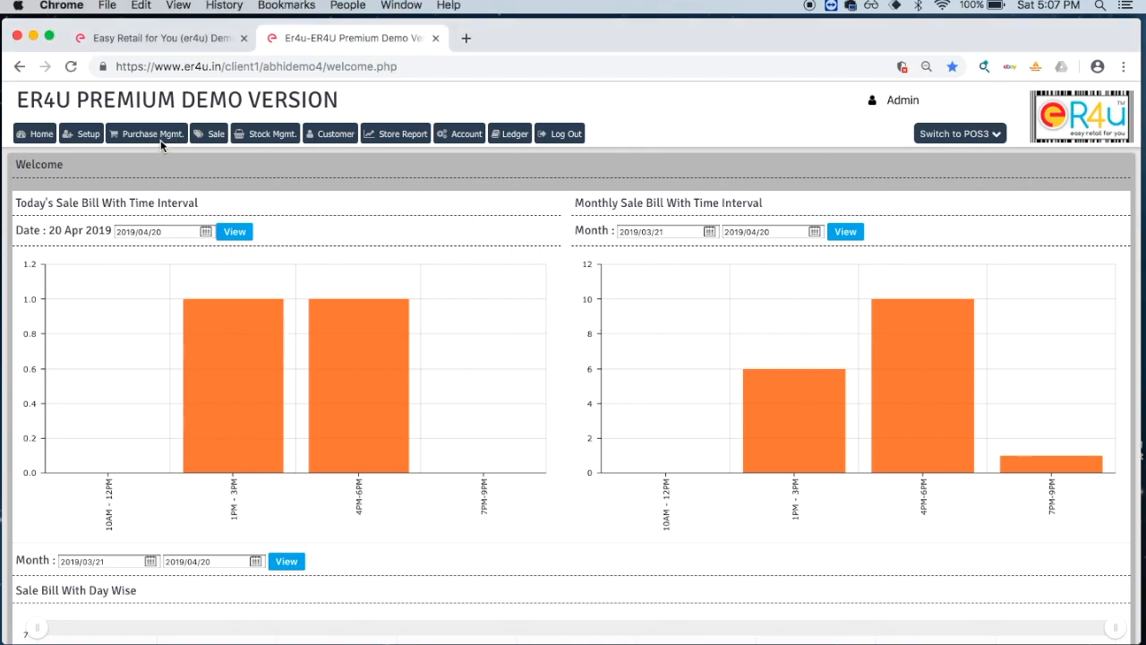
Open the Purchase Mgmt. section from the top navigation bar
click(146, 133)
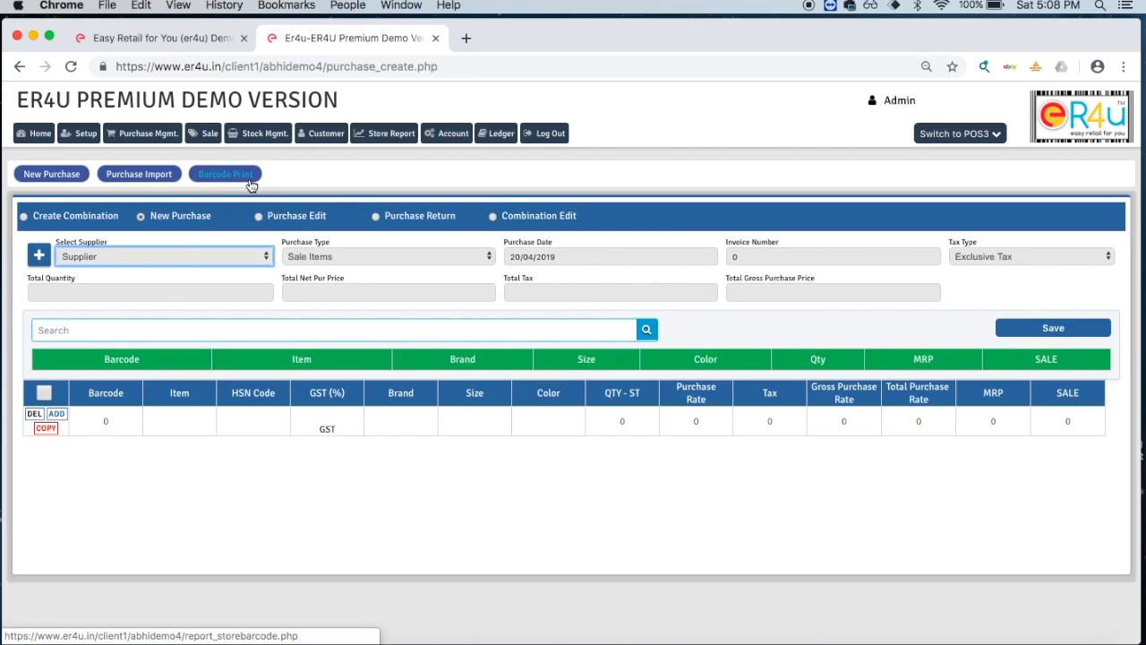
Open the Barcode Print page under Purchase Mgmt
click(225, 173)
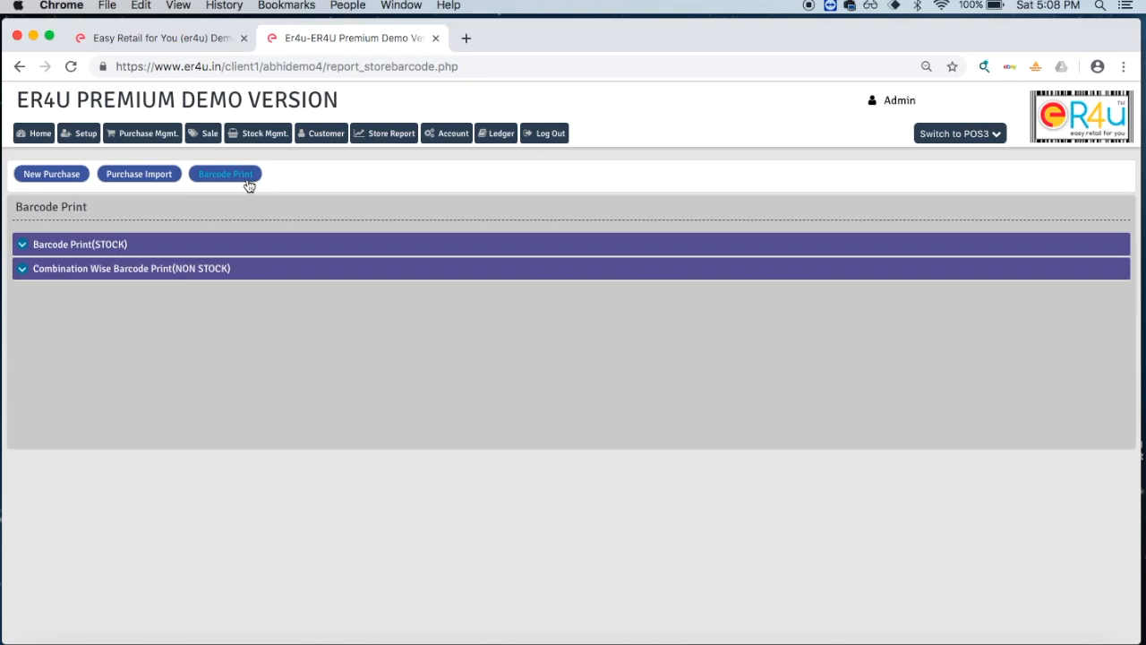
mouse_move(241, 269)
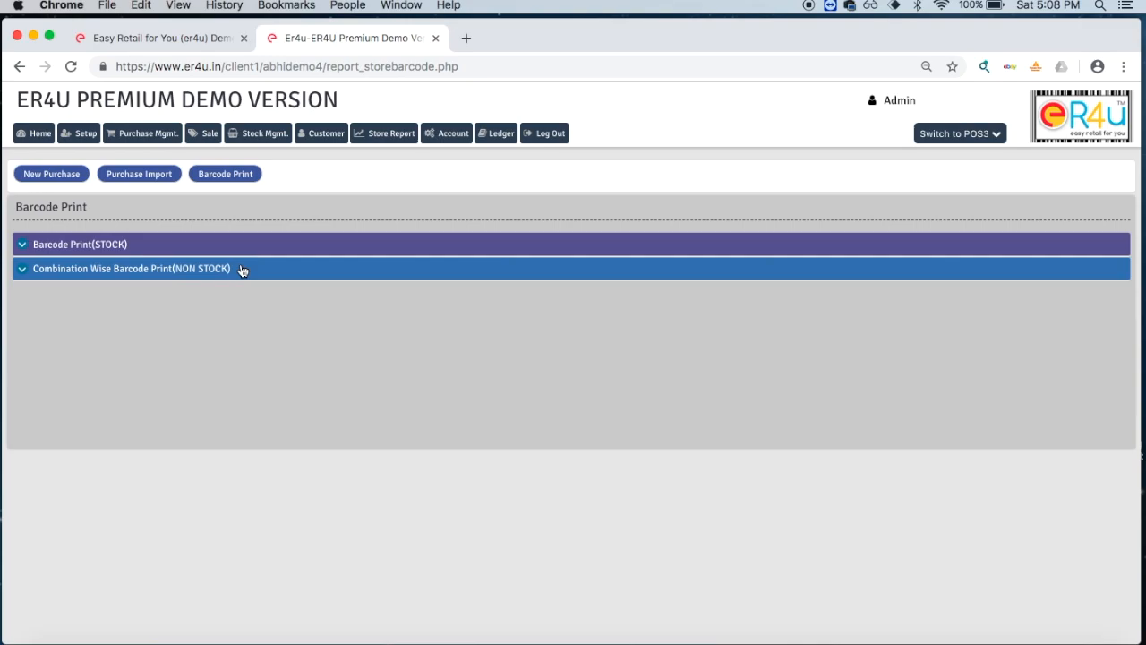
Expand Combination Wise Barcode Print (NON STOCK) and search combinations for 'belts'
click(131, 267)
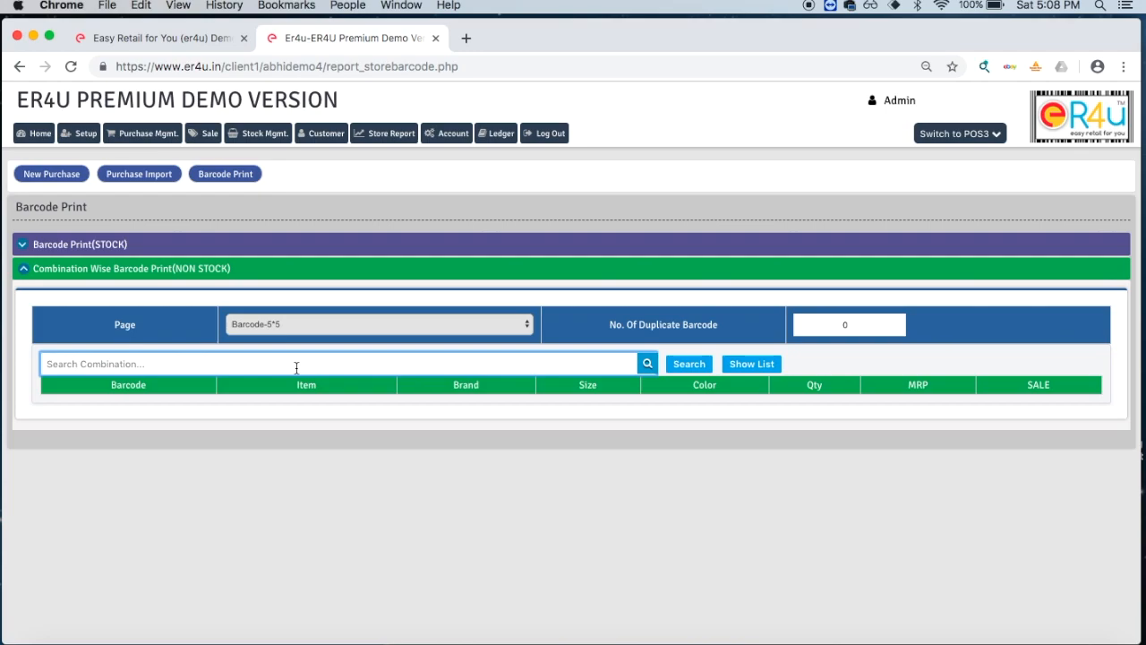
text(belt)
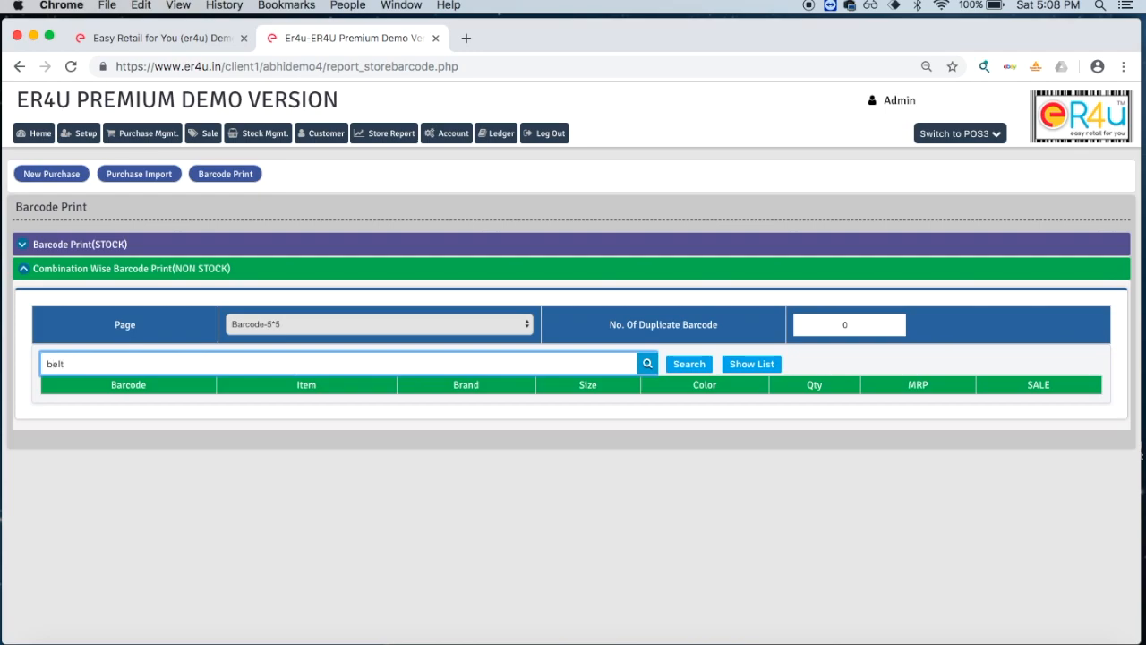
text(s)
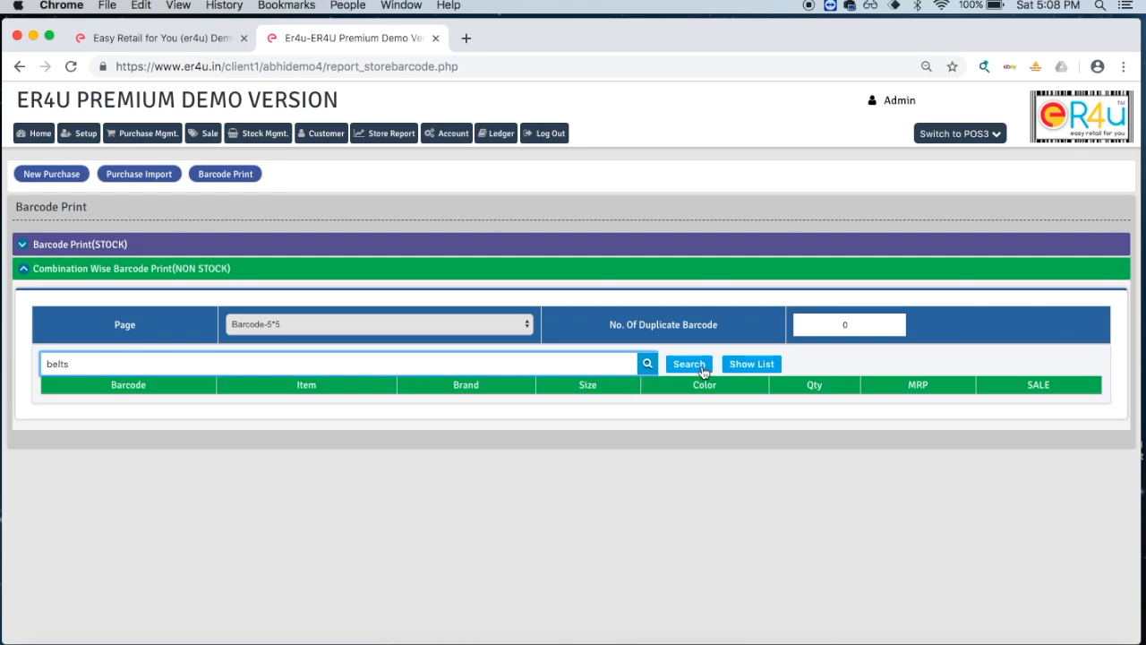
click(688, 364)
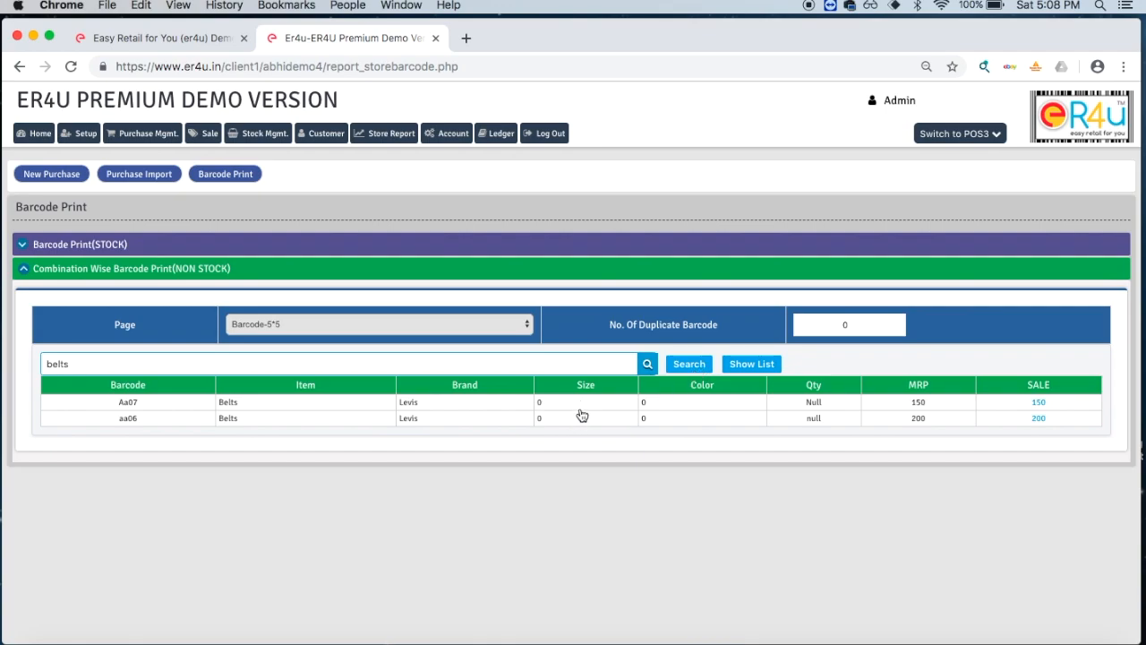
mouse_move(580, 408)
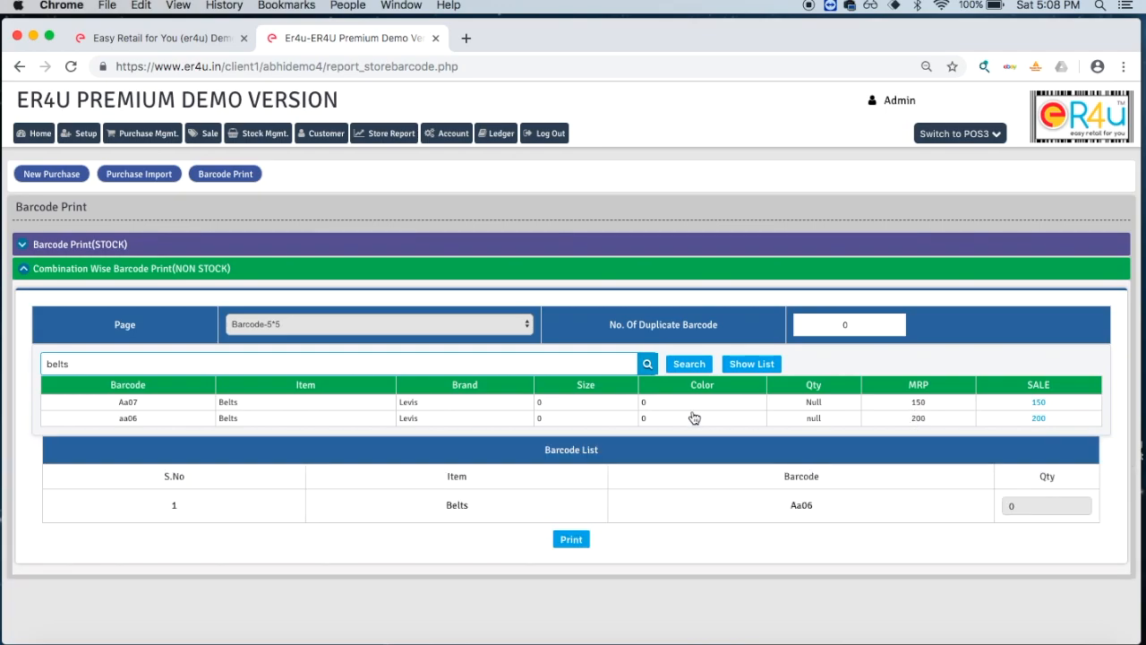
Replace the 'belts' search with 'water bottle' and list the matching combinations
key(Backspace)
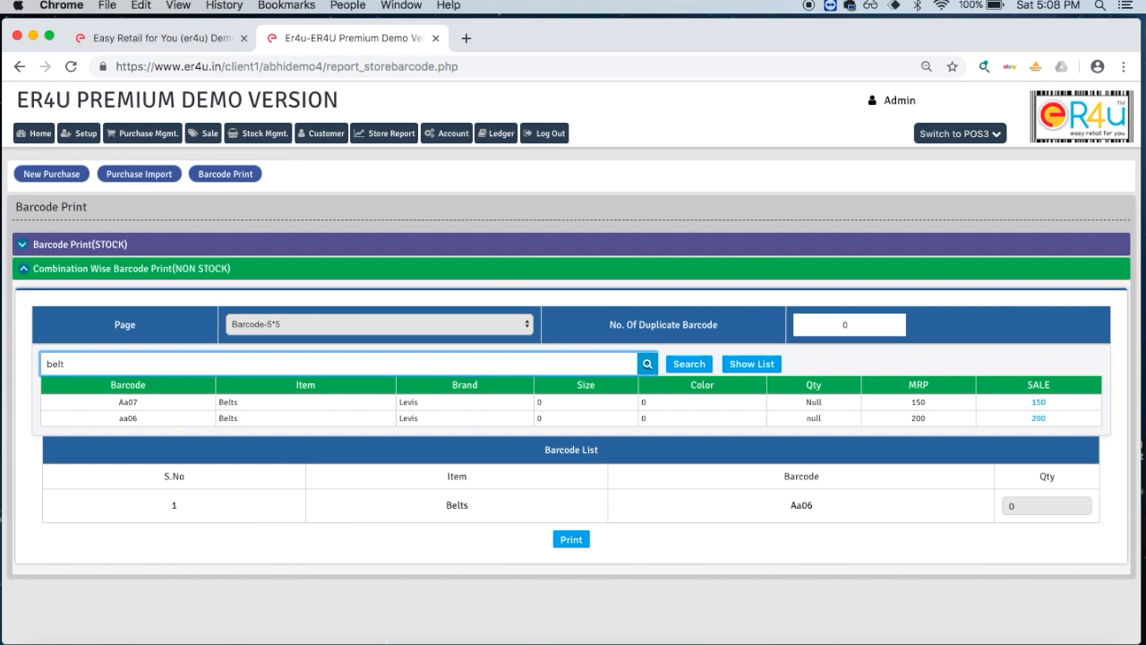
text(wat)
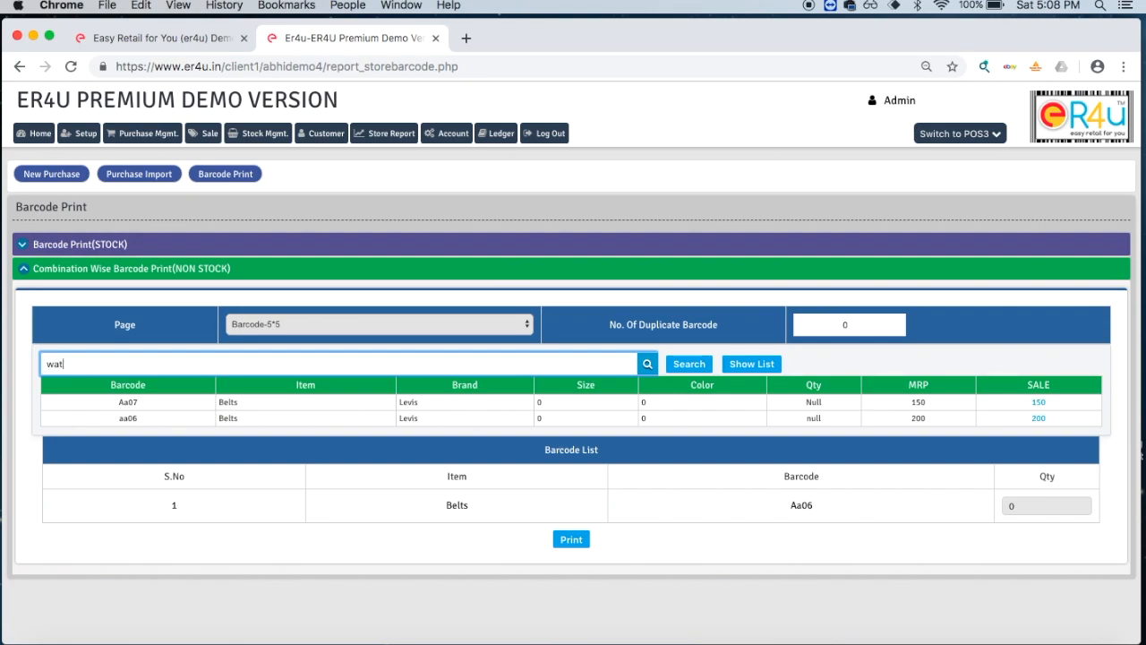
text(er)
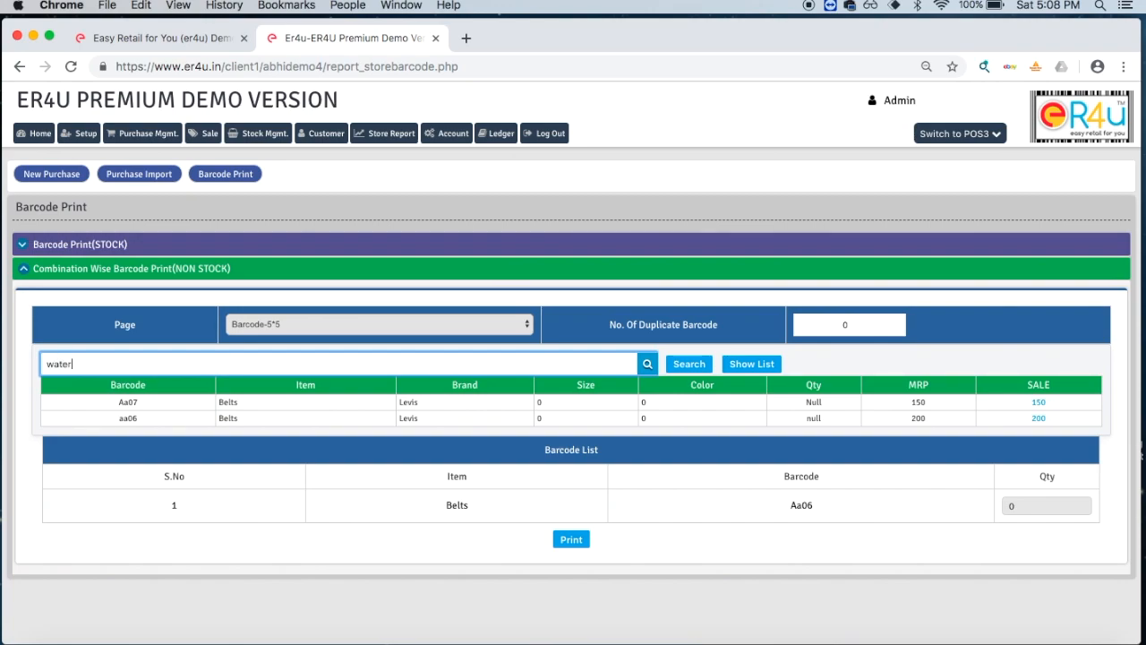
text(bottles)
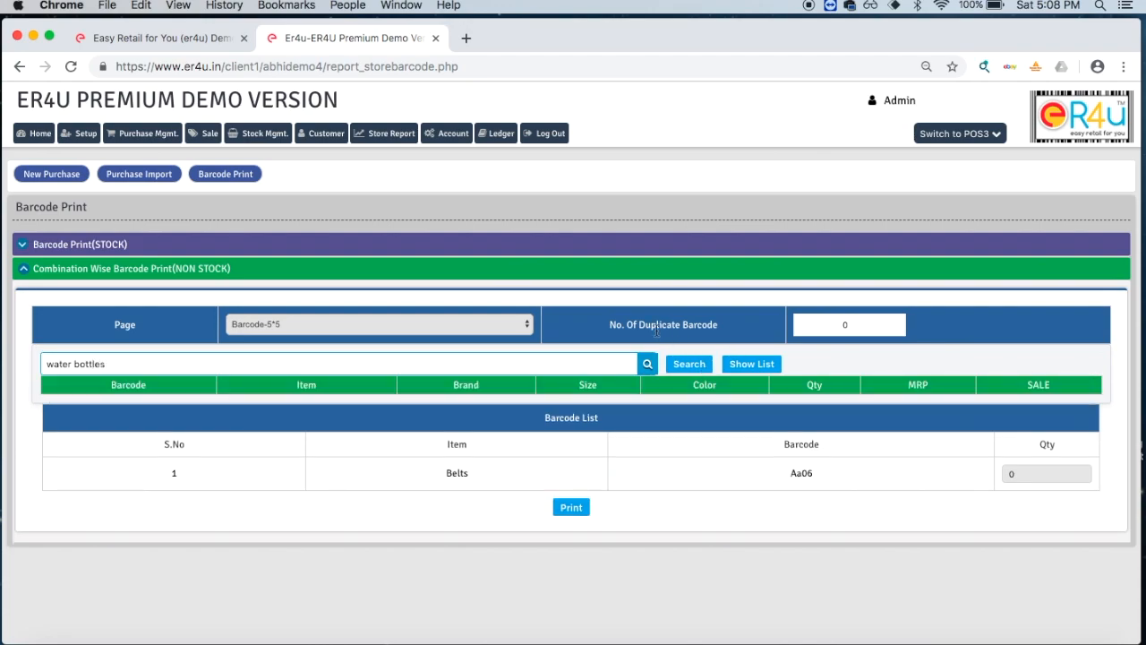
key(Backspace)
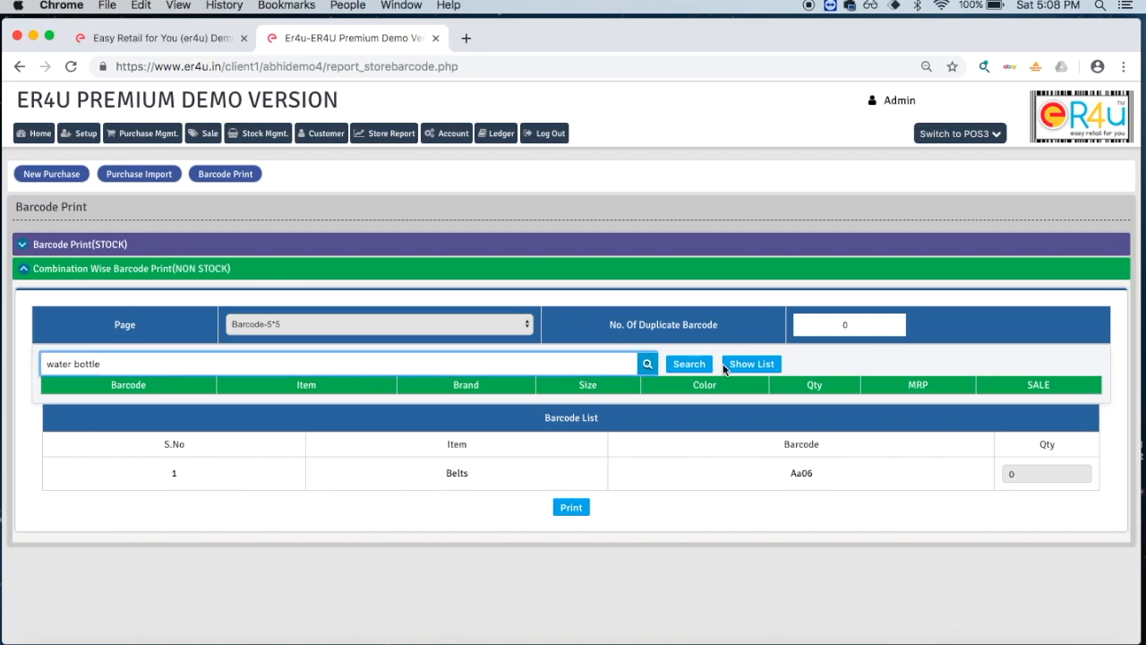
click(688, 364)
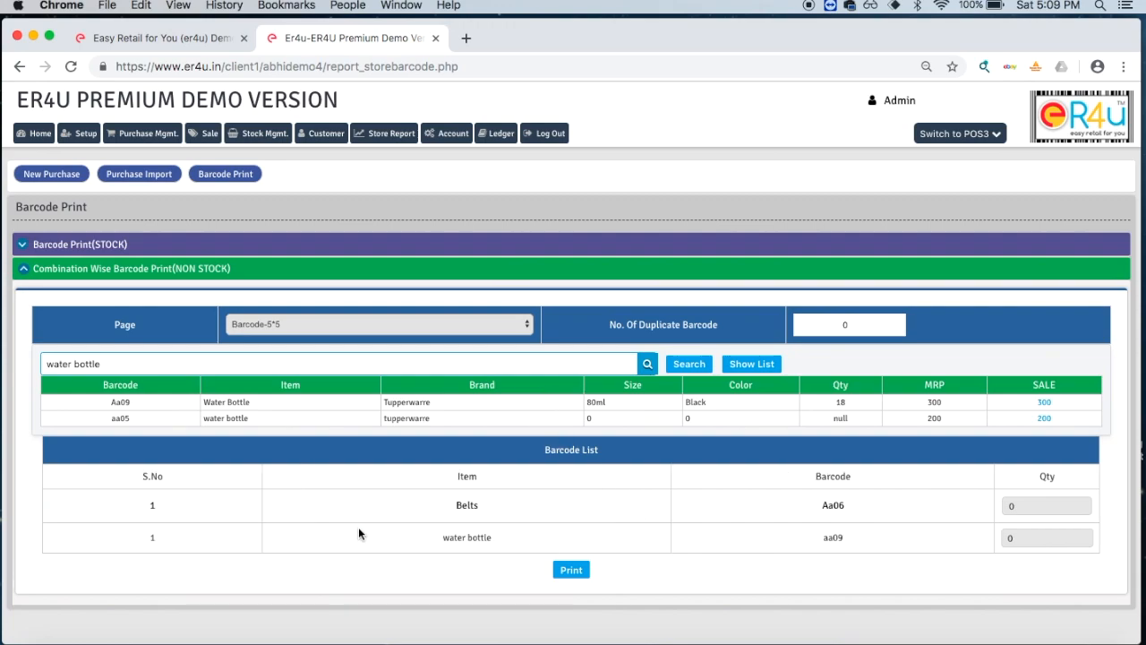
mouse_move(904, 281)
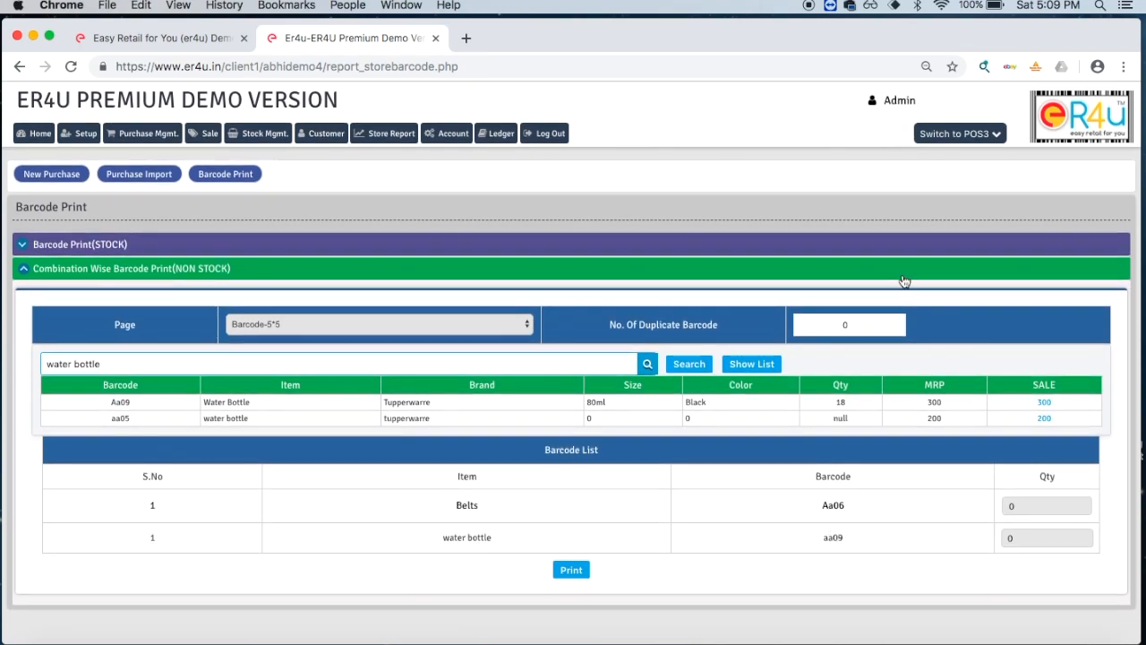
mouse_move(621, 336)
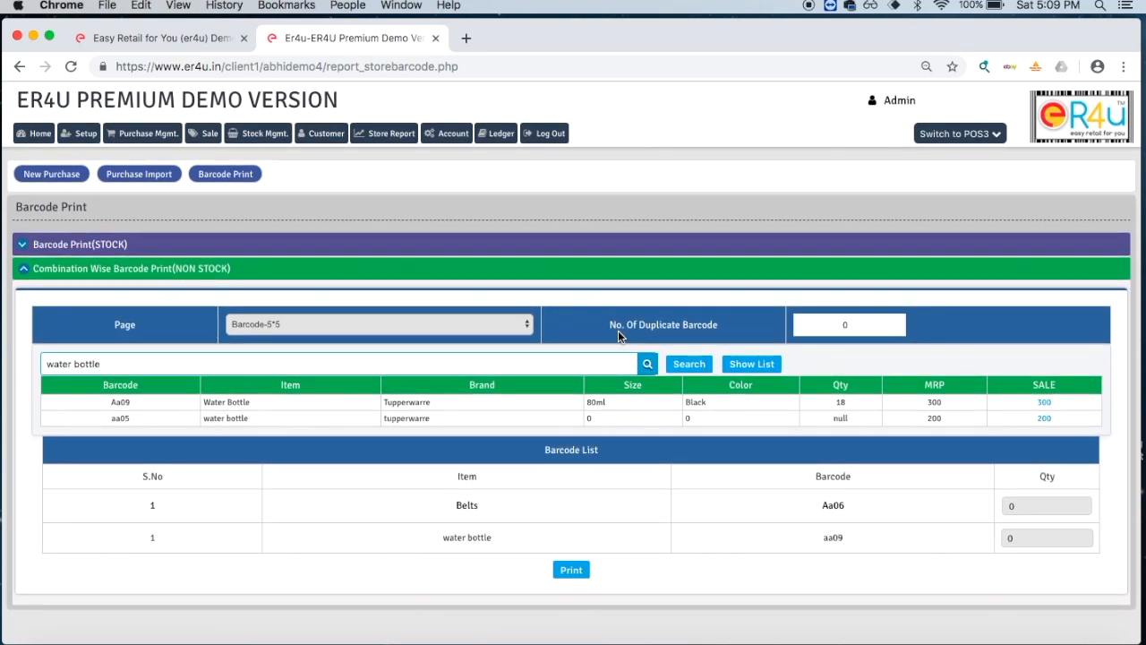
Edit the No. Of Duplicate Barcode count, entering 0 and then 2
click(848, 324)
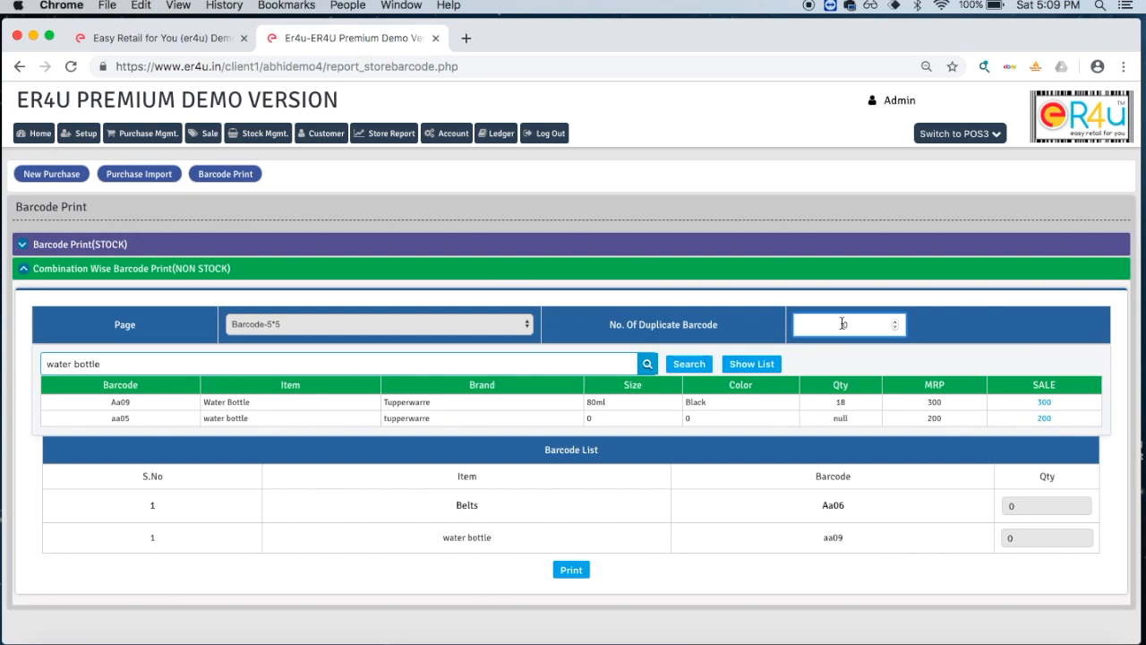
text(0)
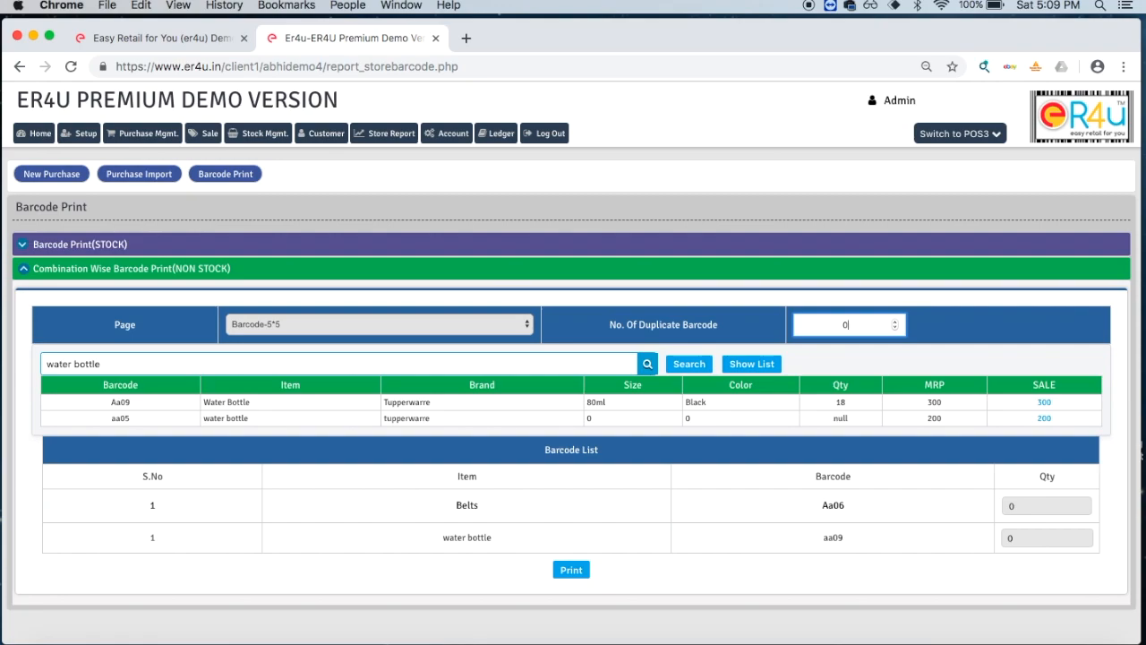
click(846, 324)
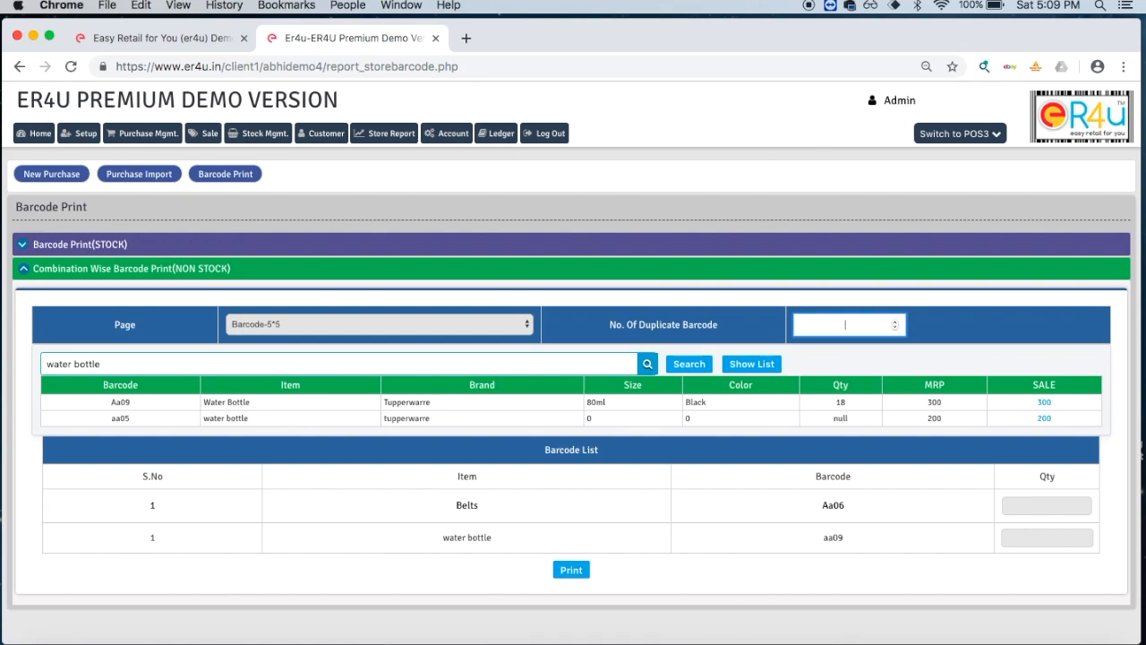
text(2)
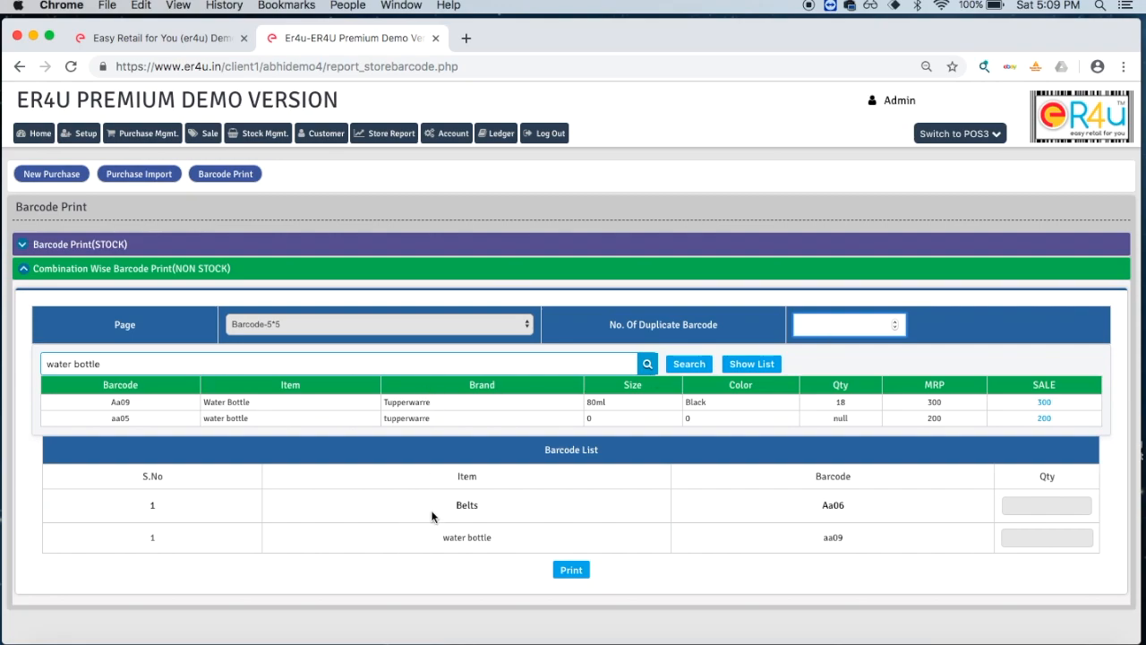
Set label quantities to 10 for Belts and 5 for water bottle, then generate the sheet
click(1046, 505)
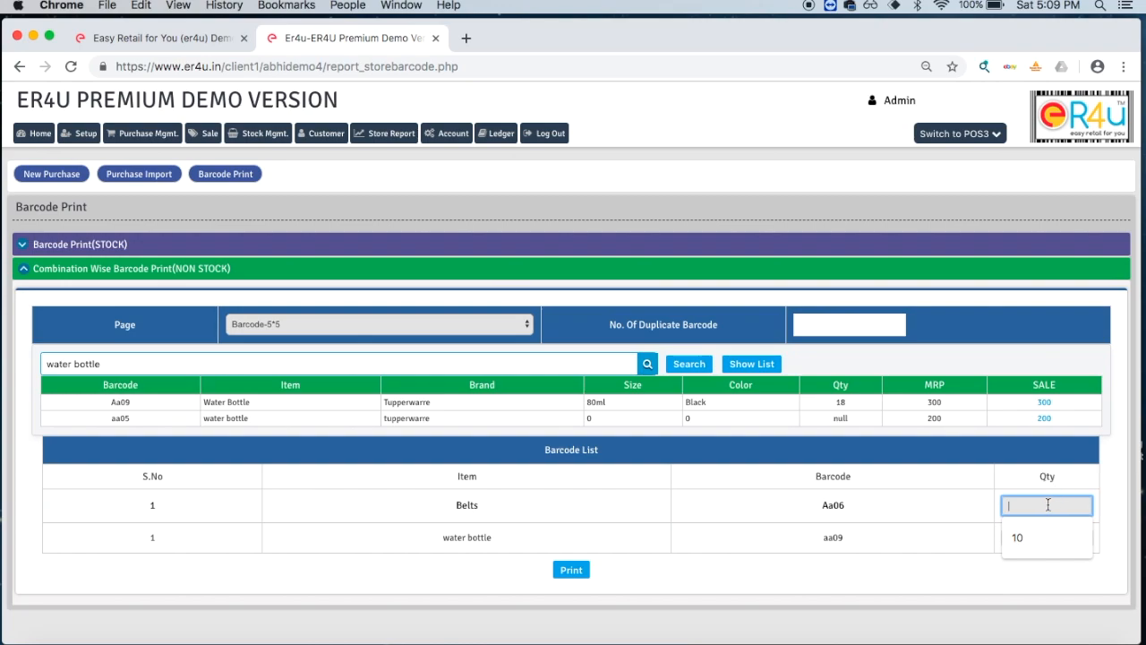
click(1016, 537)
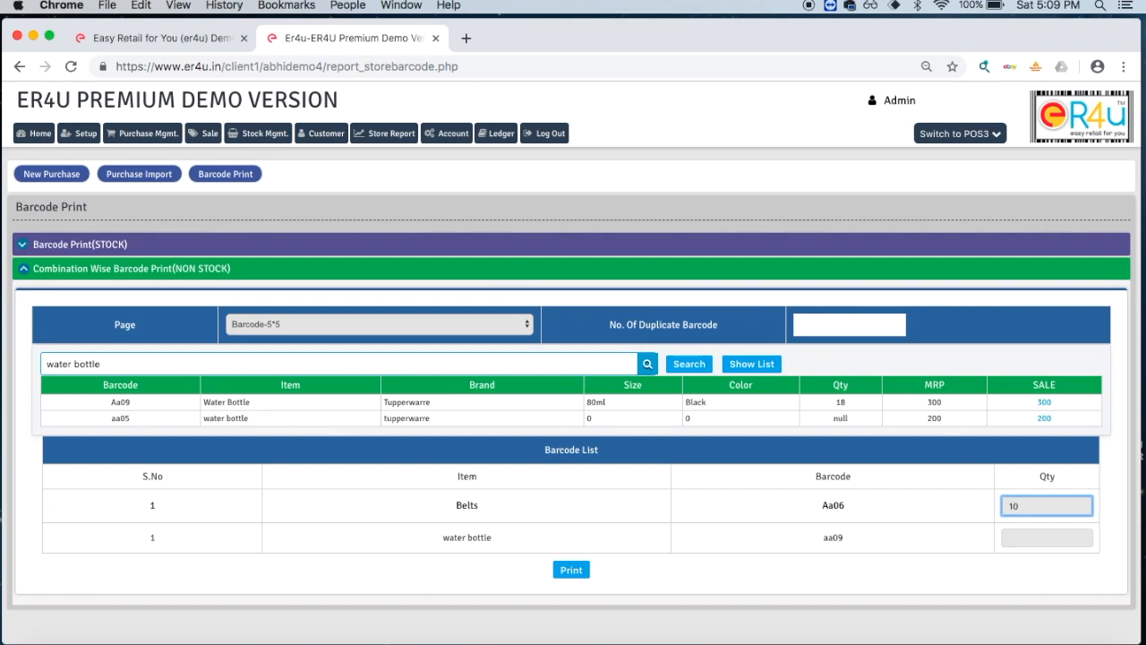
click(1046, 537)
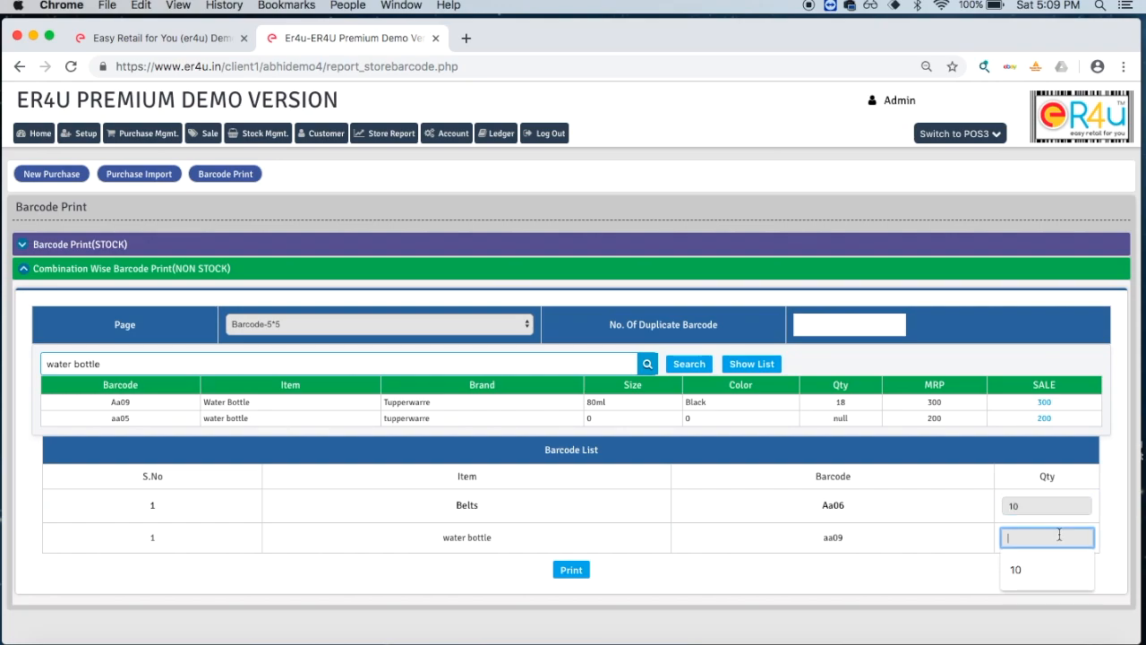
text(5)
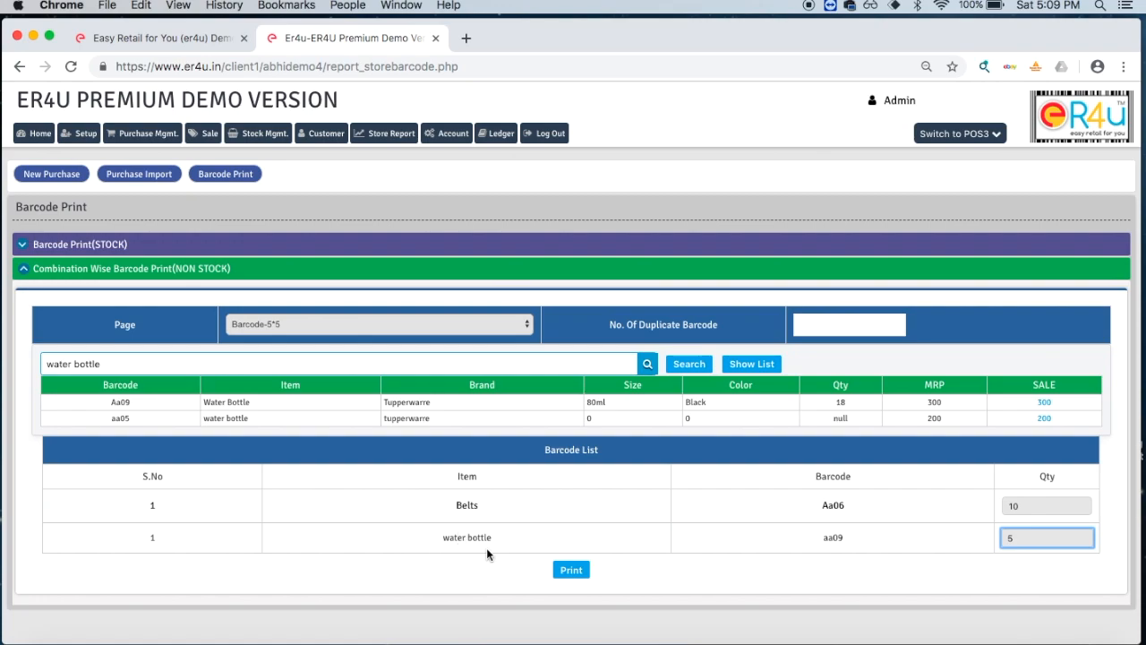
click(570, 570)
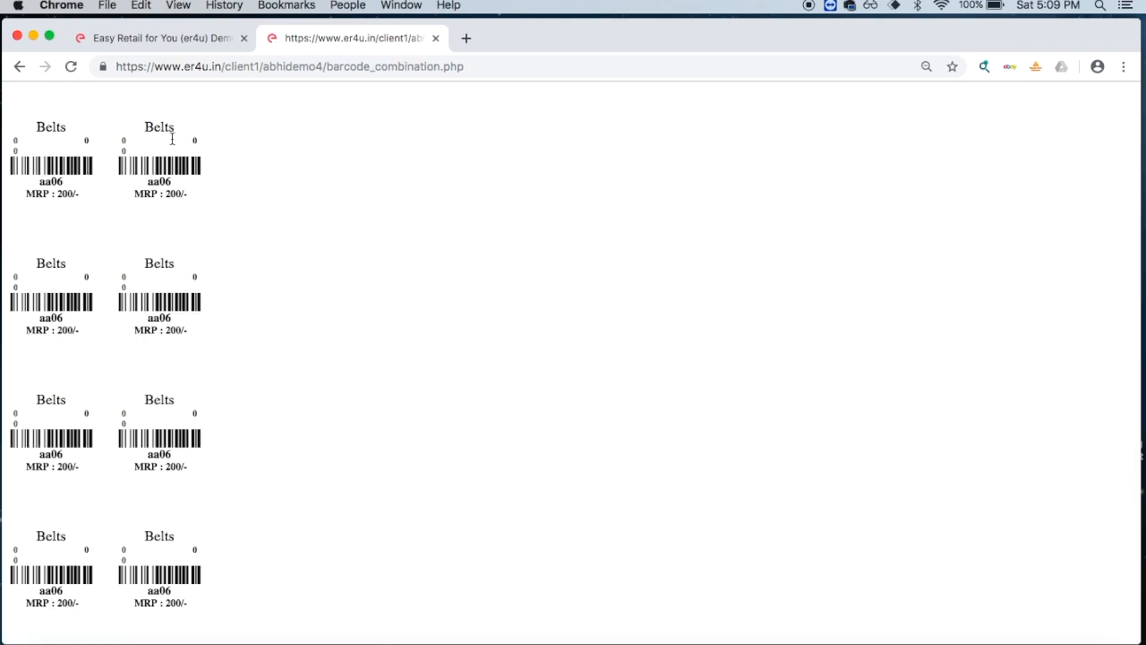
Scroll the label sheet to confirm water bottle aa09 labels follow the Belts aa06 labels
scroll(down, 3)
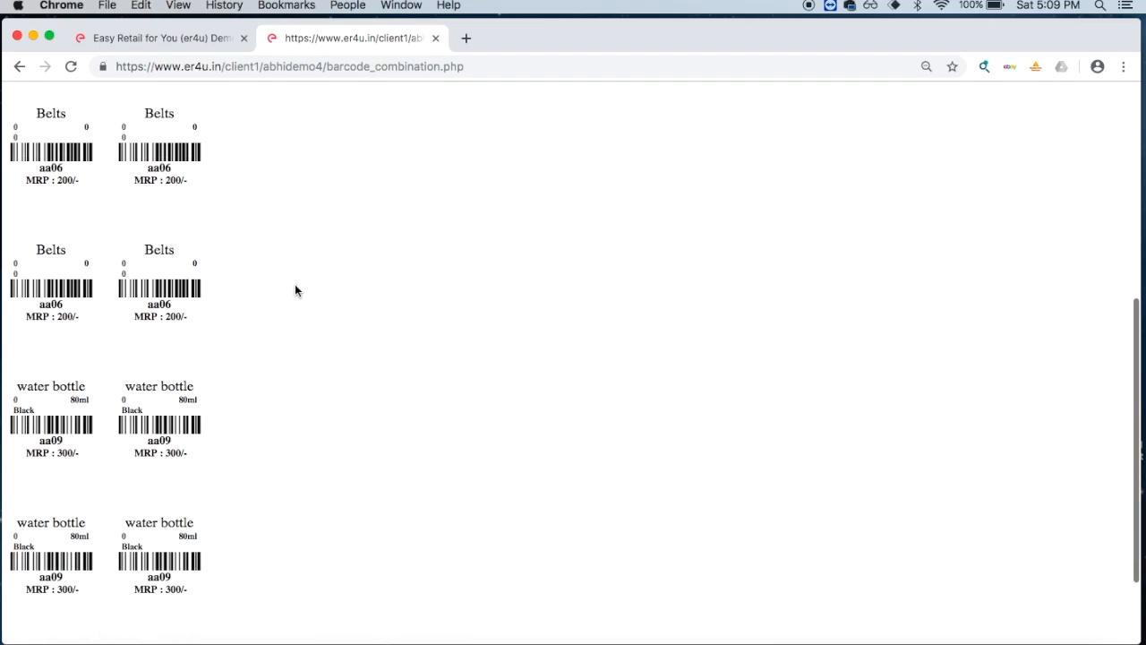
scroll(down, 3)
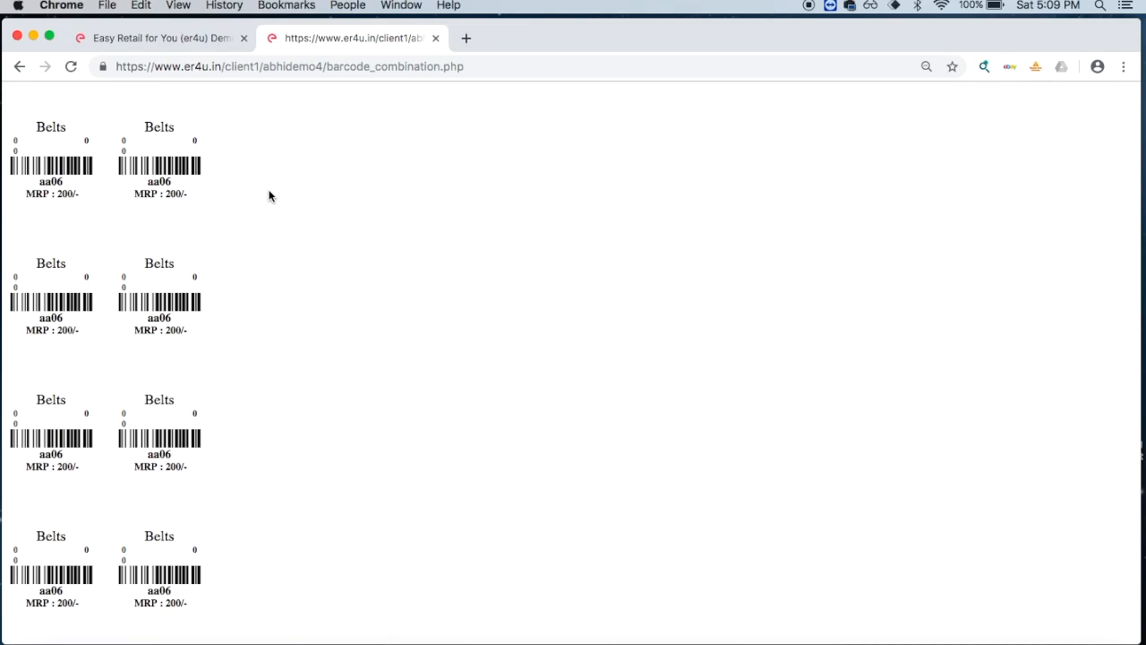
mouse_move(286, 392)
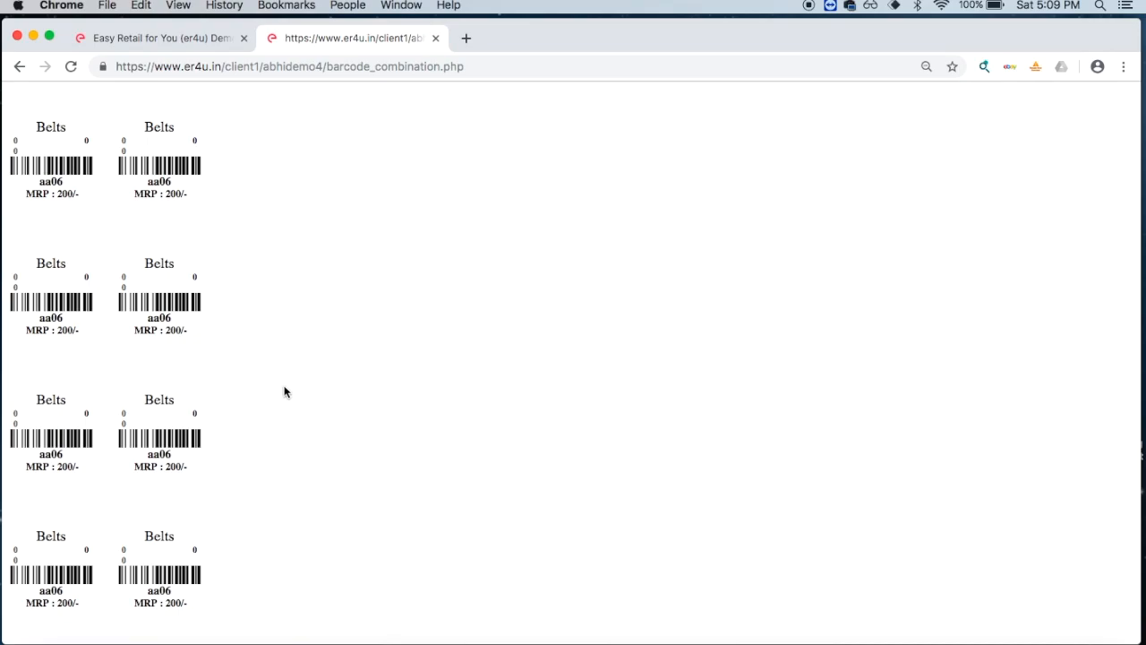
mouse_move(327, 324)
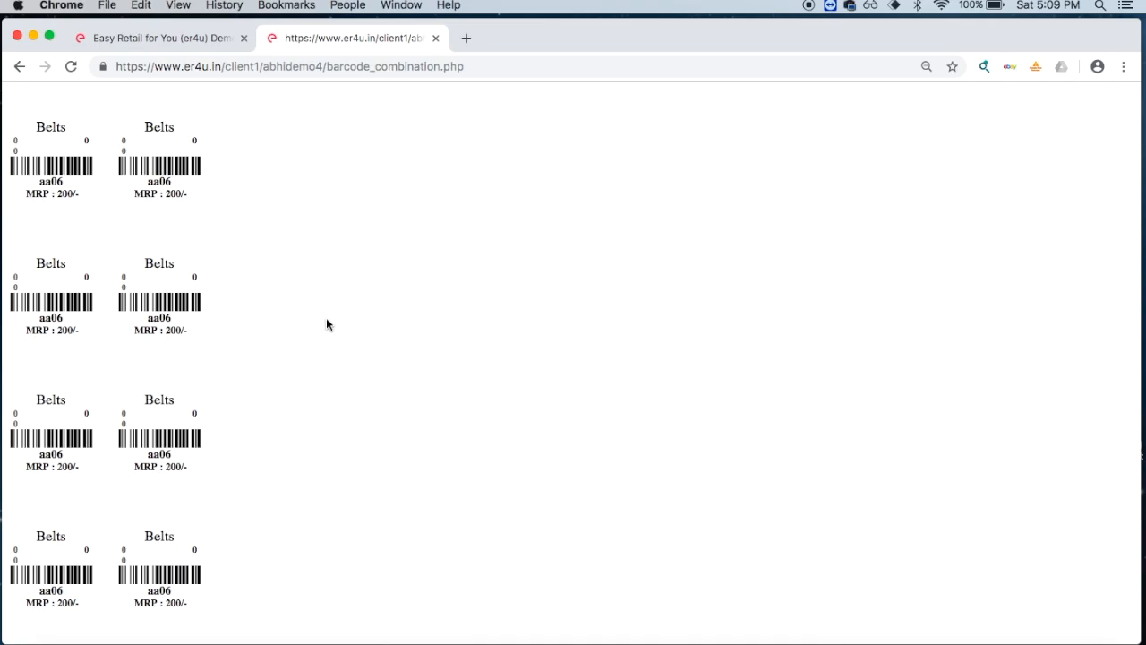